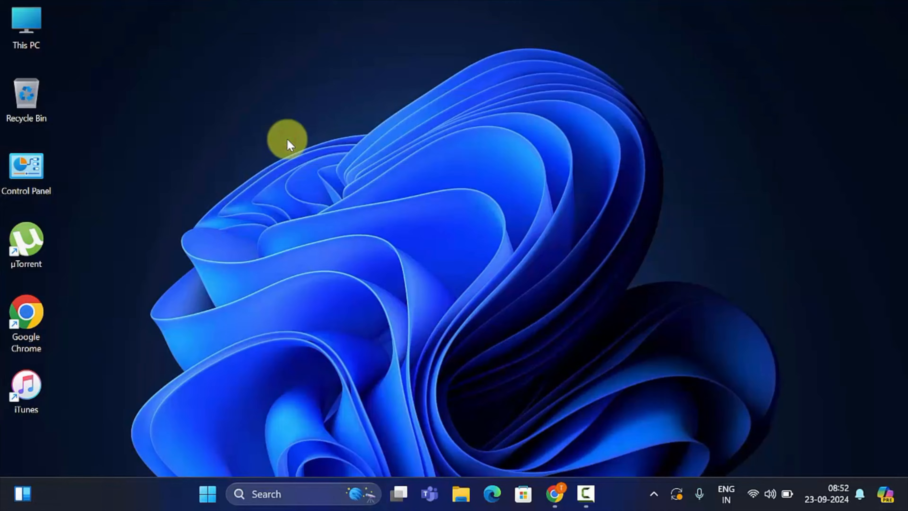
Launch iTunes from the desktop and show the iTunes Store welcome page.
double_click(25, 385)
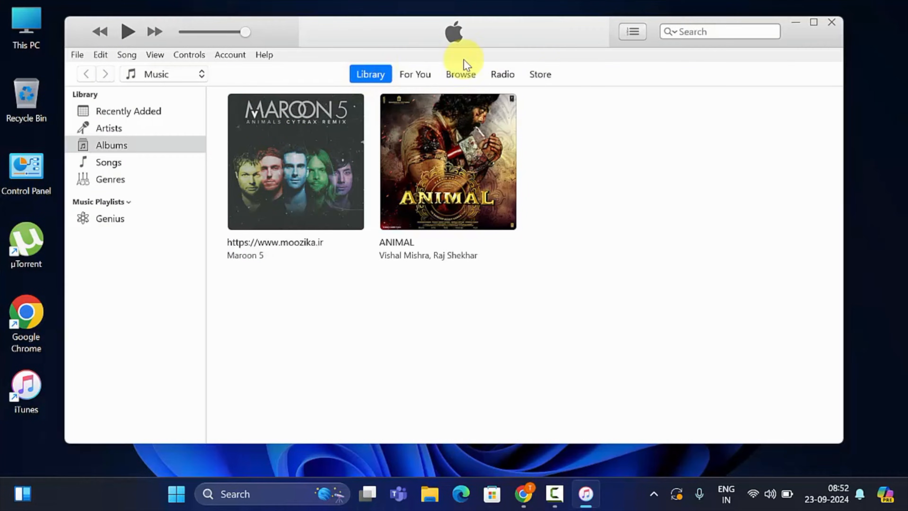
click(539, 74)
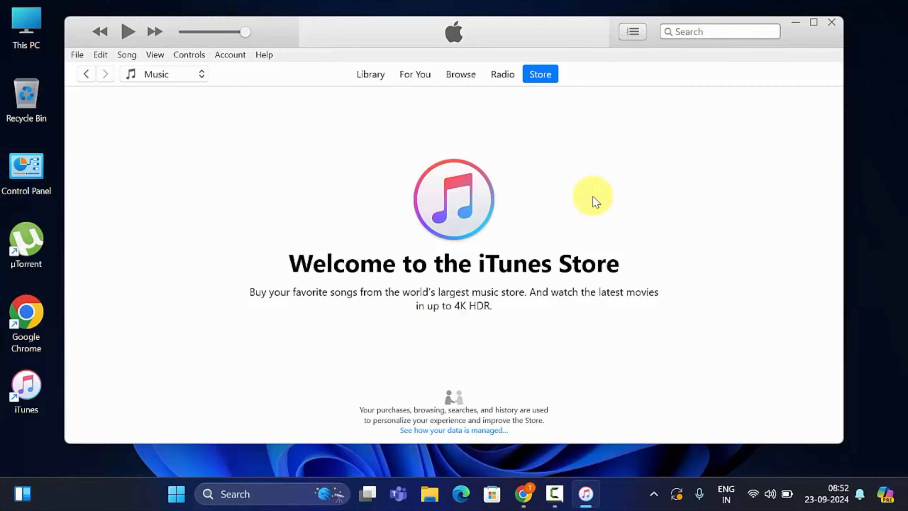
mouse_move(539, 469)
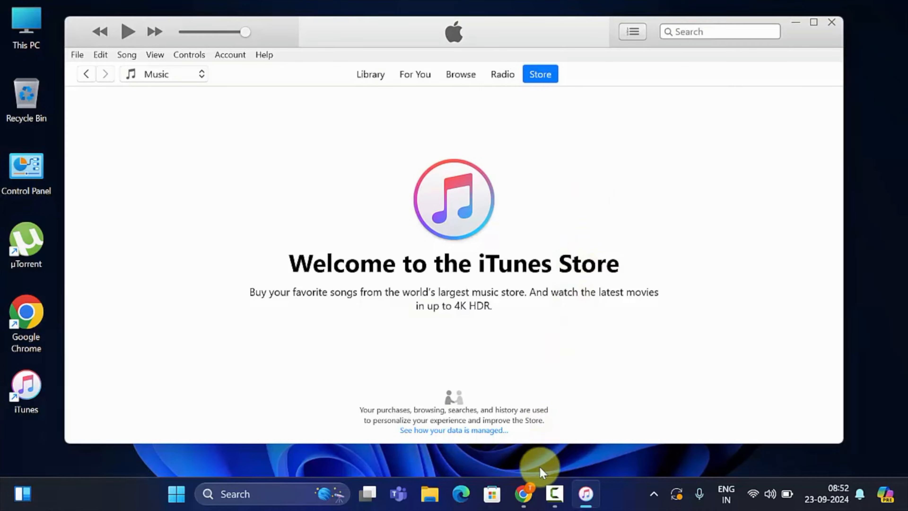
Review the iTunes 12.10.11 download links on Apple's iTunes for Windows page, then return to iTunes.
click(522, 494)
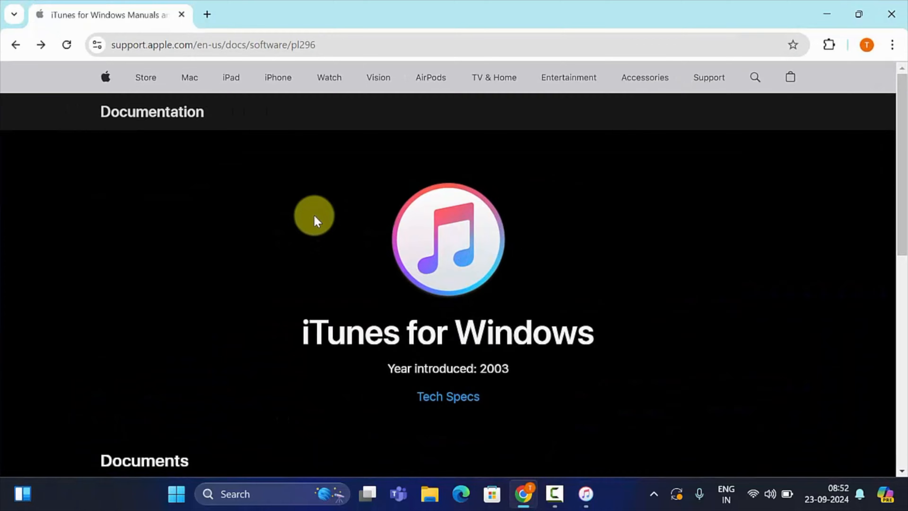
scroll(down, 3)
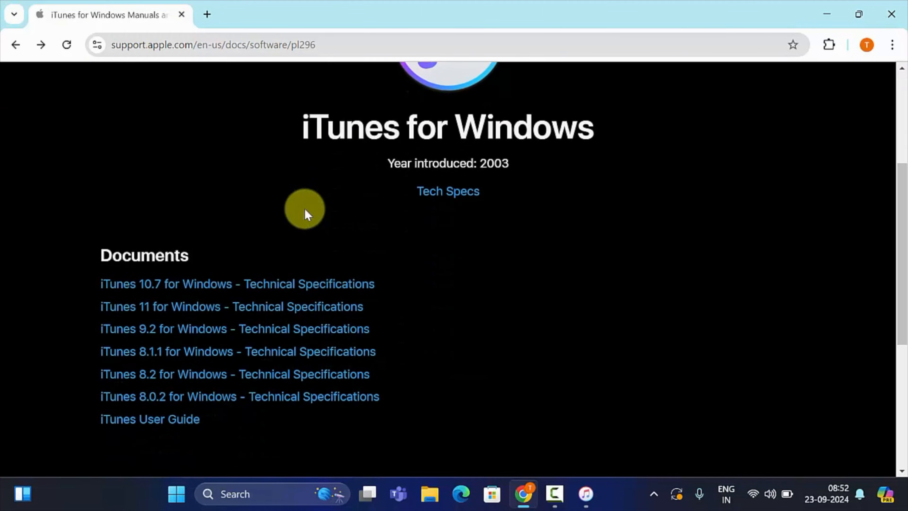
scroll(down, 3)
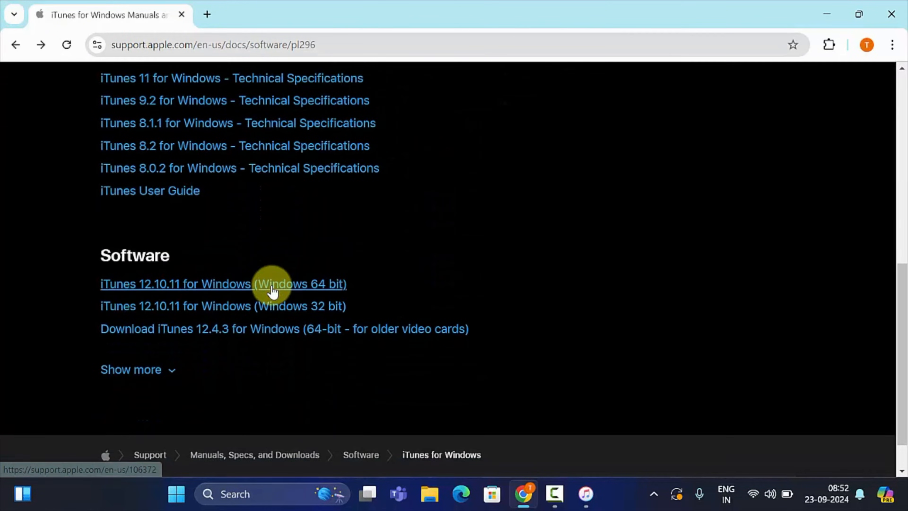
mouse_move(243, 306)
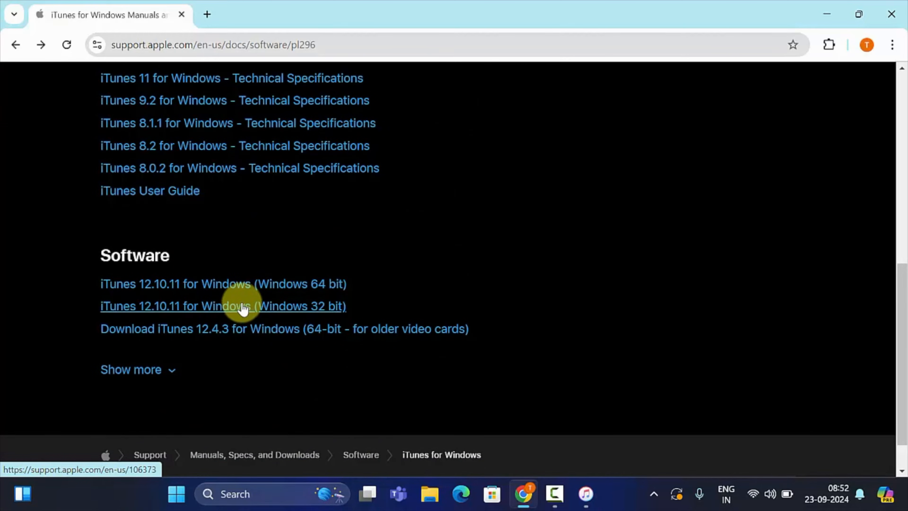
mouse_move(523, 281)
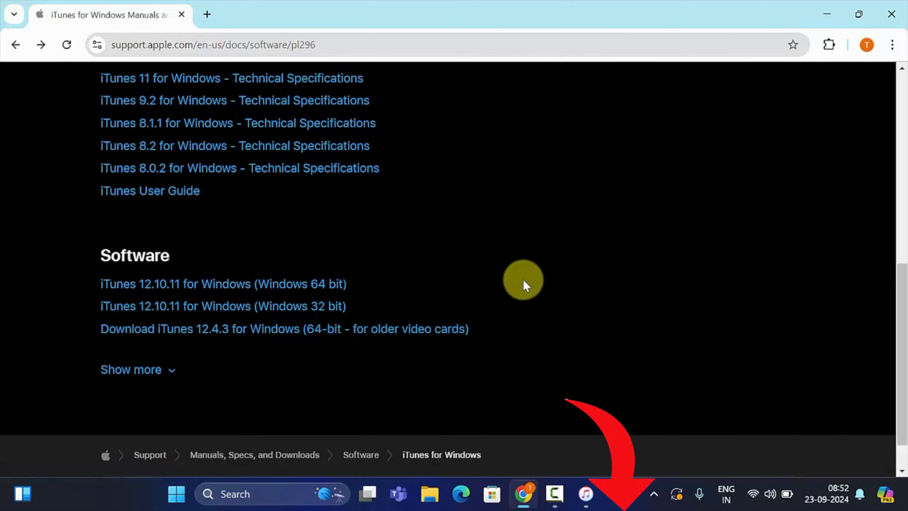
mouse_move(827, 44)
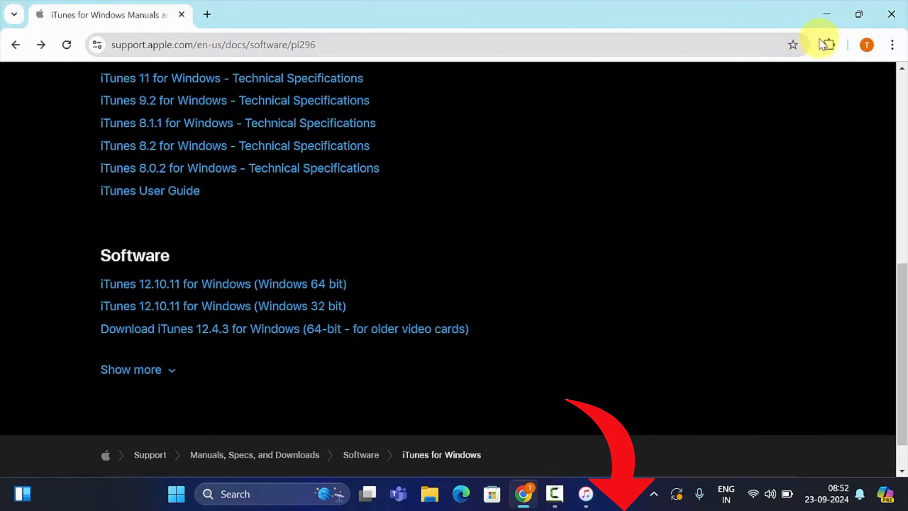
click(586, 494)
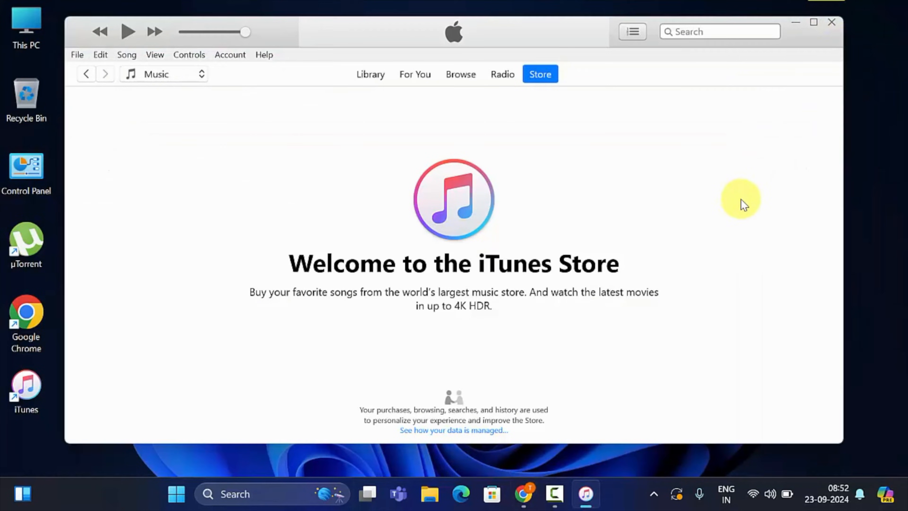
mouse_move(779, 315)
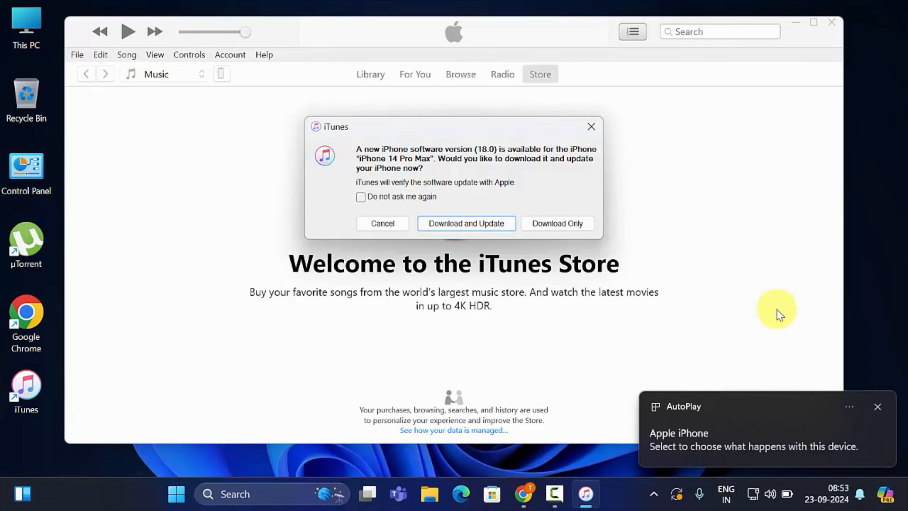
mouse_move(759, 326)
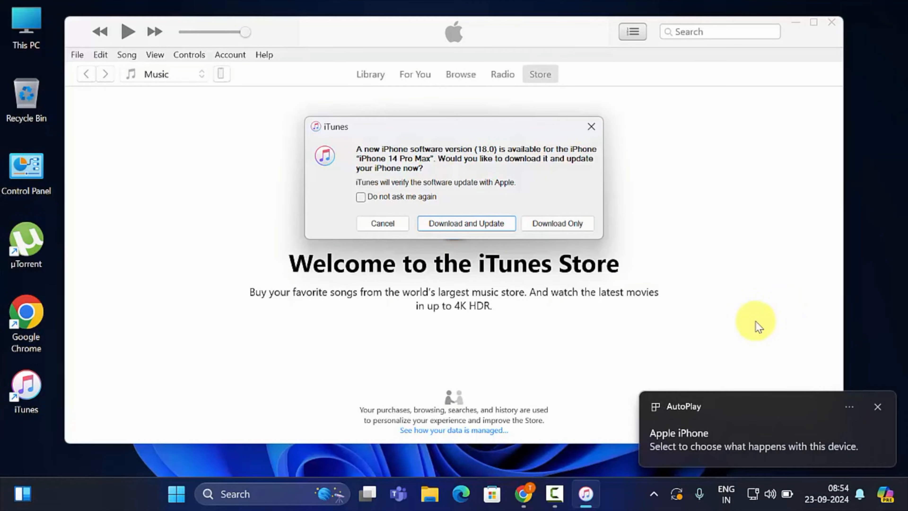
mouse_move(604, 354)
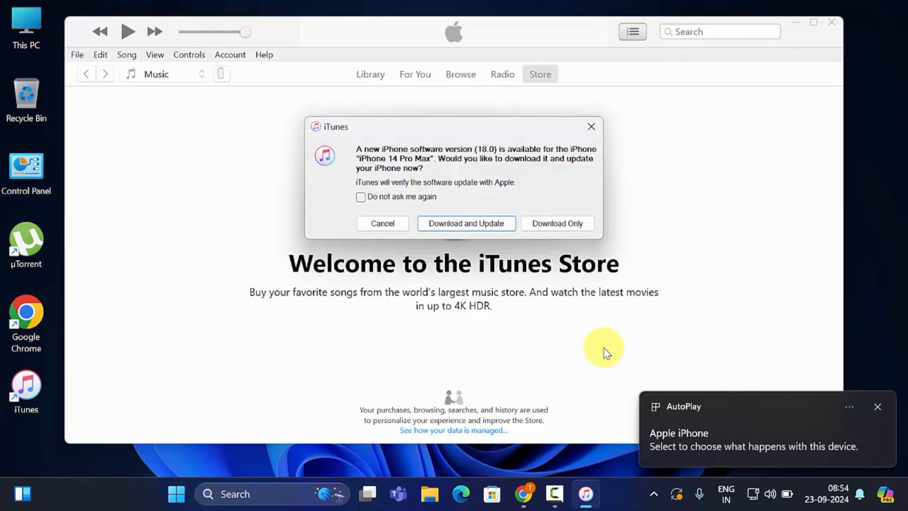
Dismiss the iOS 18.0 update offer for the newly connected iPhone 14 Pro Max.
click(877, 407)
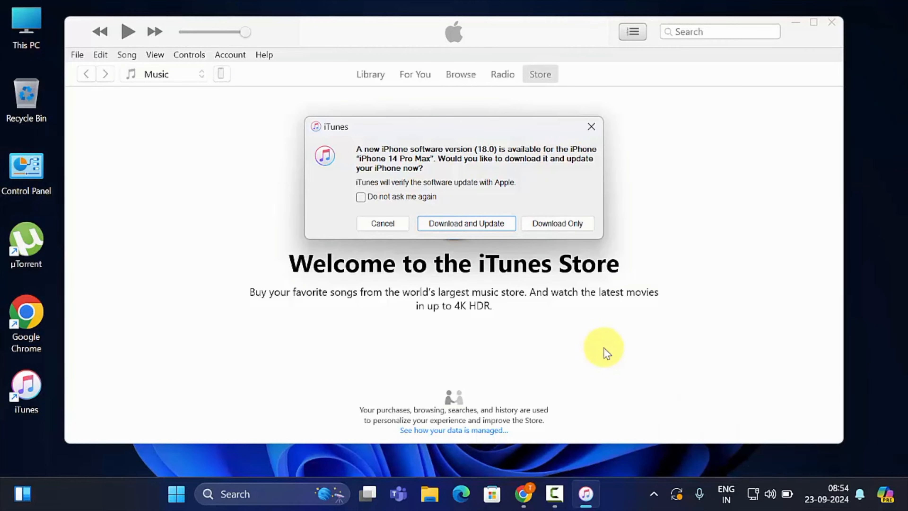
mouse_move(500, 283)
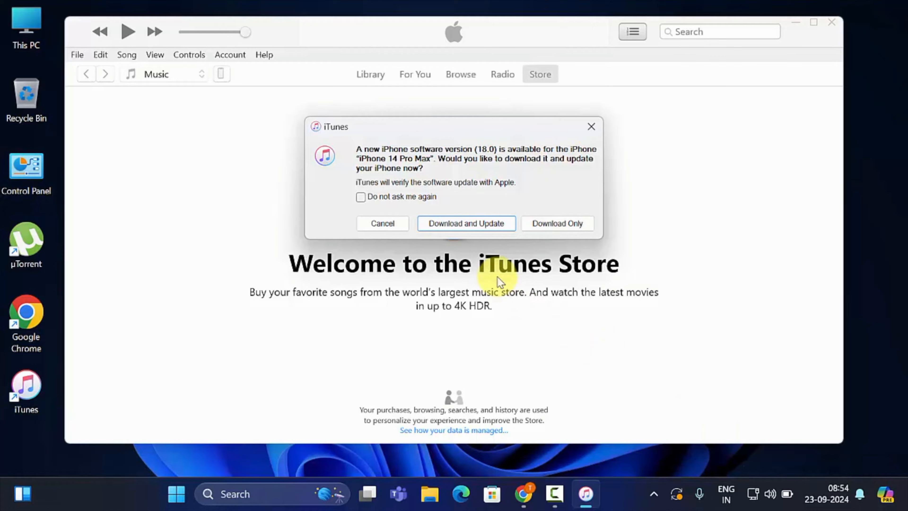
mouse_move(492, 225)
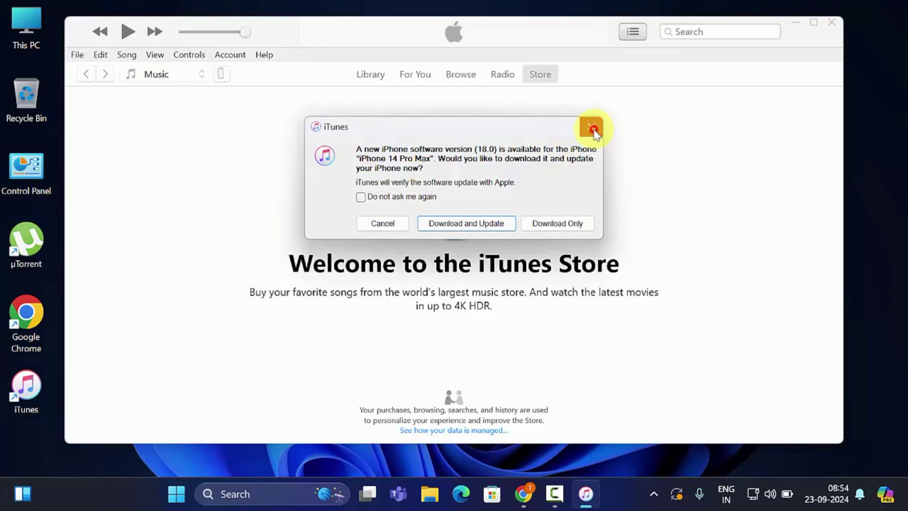
click(592, 127)
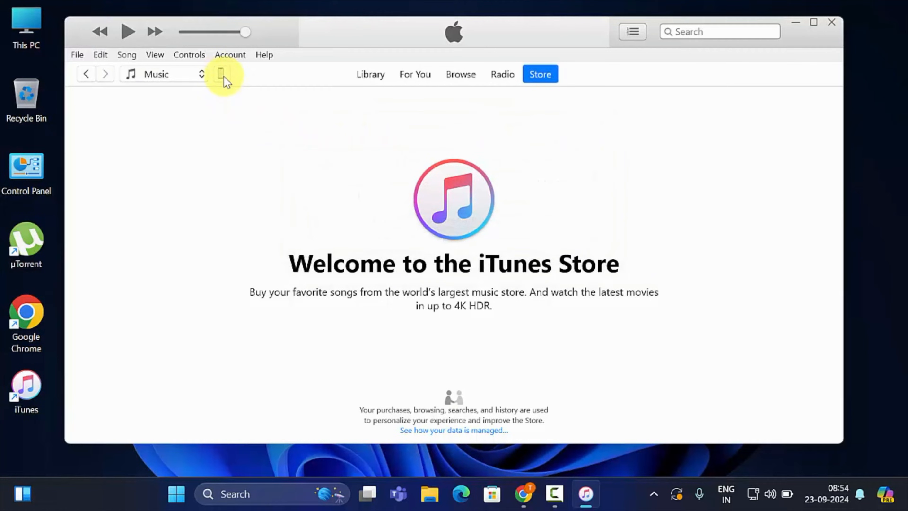
Show the iPhone 14 Pro Max summary on iOS 17.6.1 and request the iOS 18.0 update.
click(222, 74)
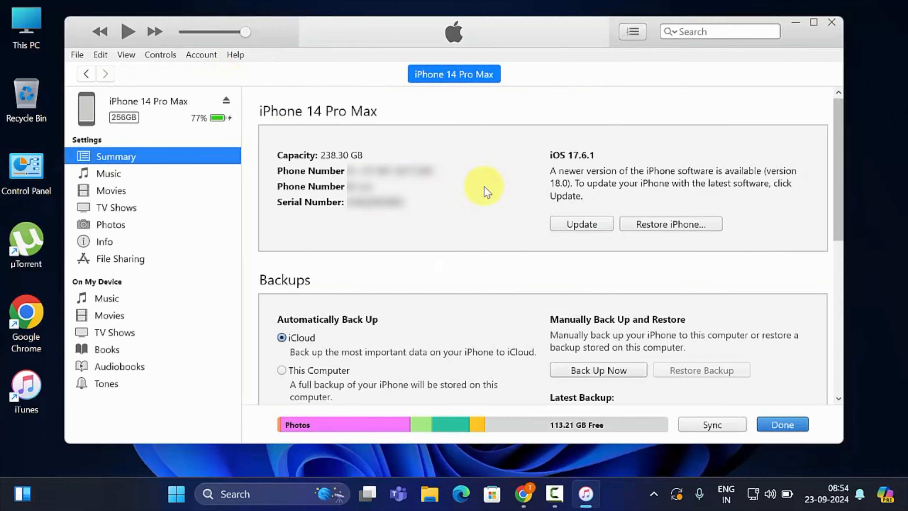
mouse_move(559, 185)
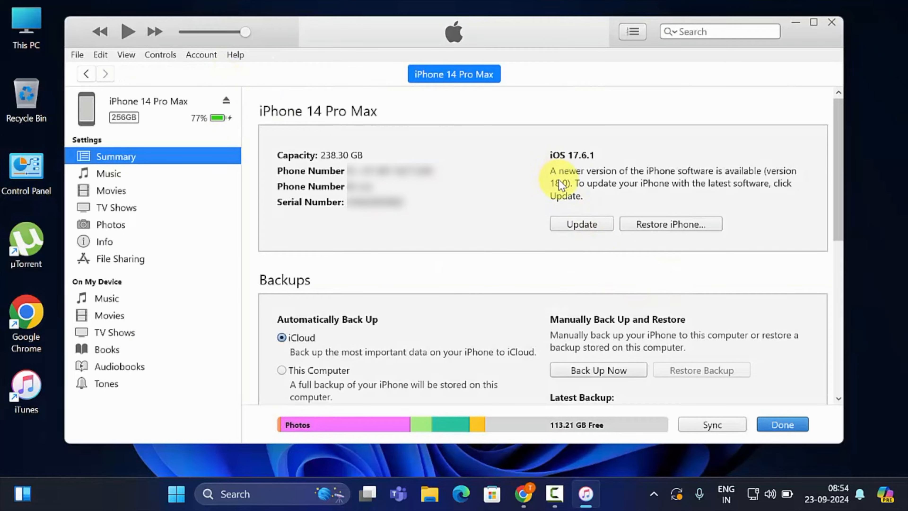
mouse_move(576, 243)
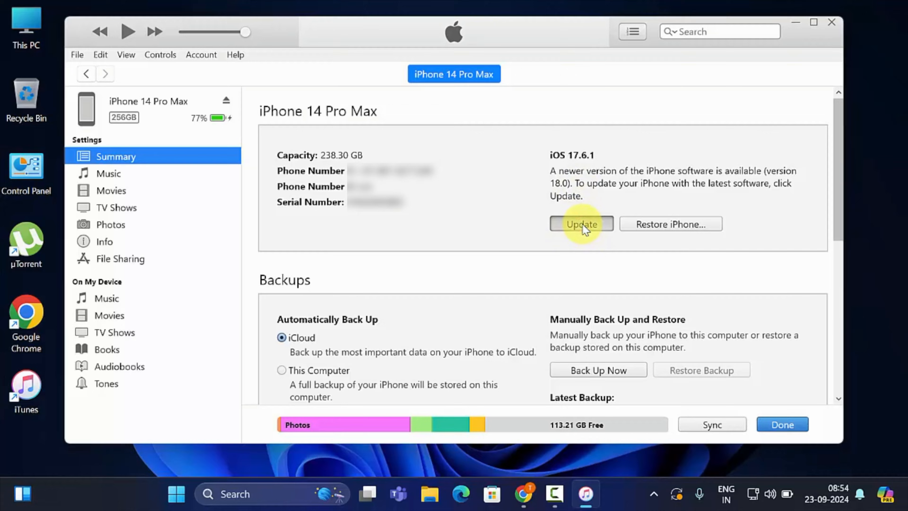
click(581, 224)
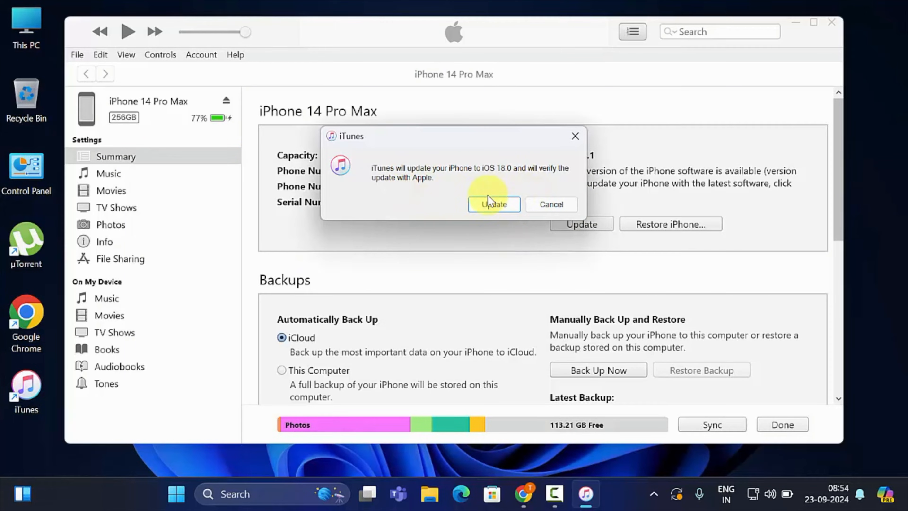
Confirm the iOS 18.0 update and accept its release notes, reaching the passcode prompt.
click(493, 204)
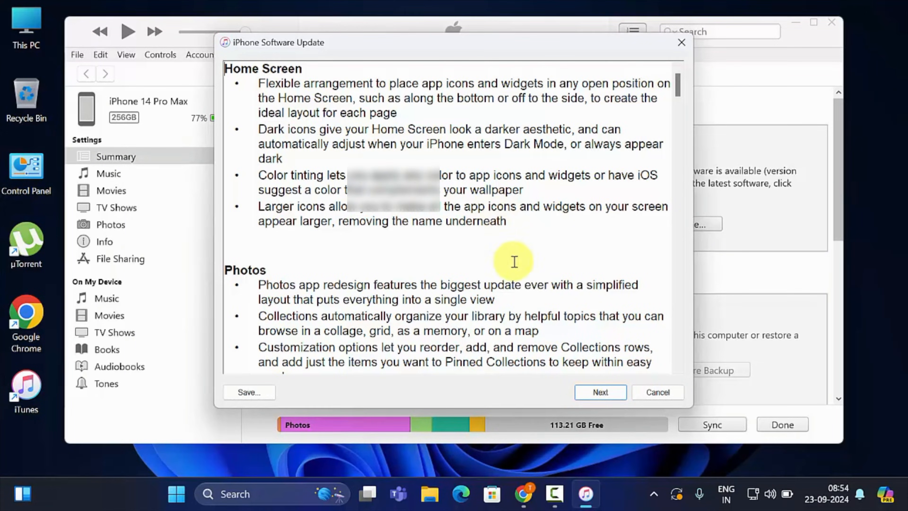
scroll(down, 3)
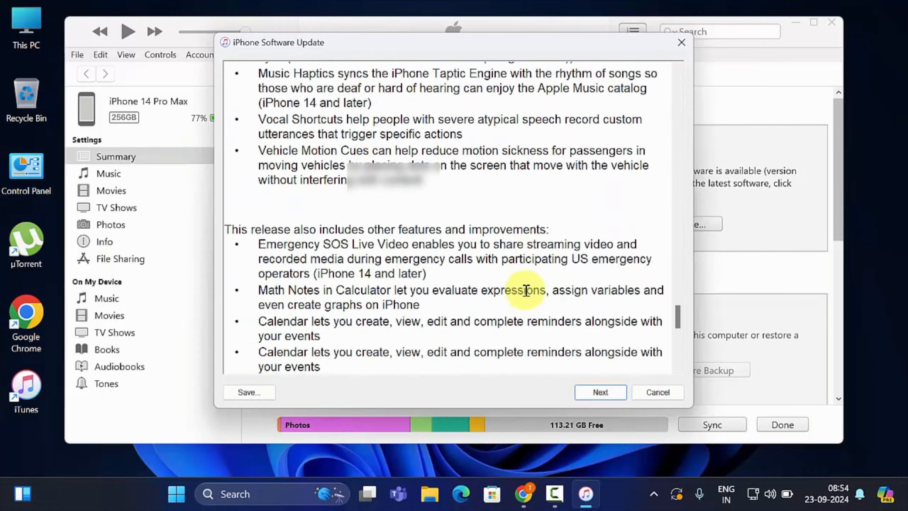
scroll(down, 3)
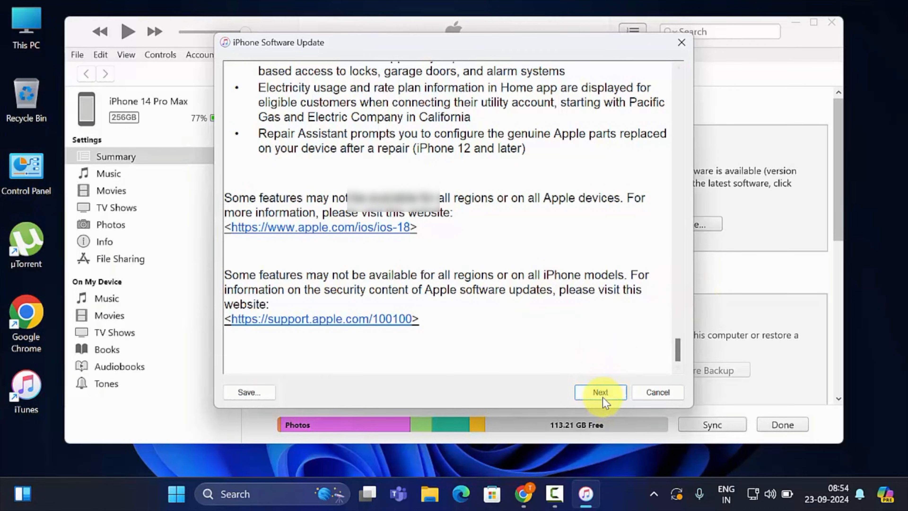
click(600, 392)
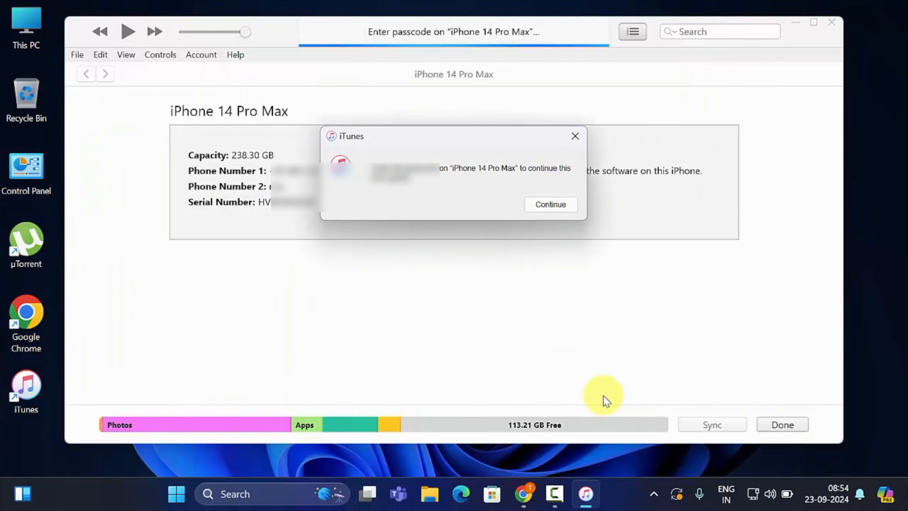